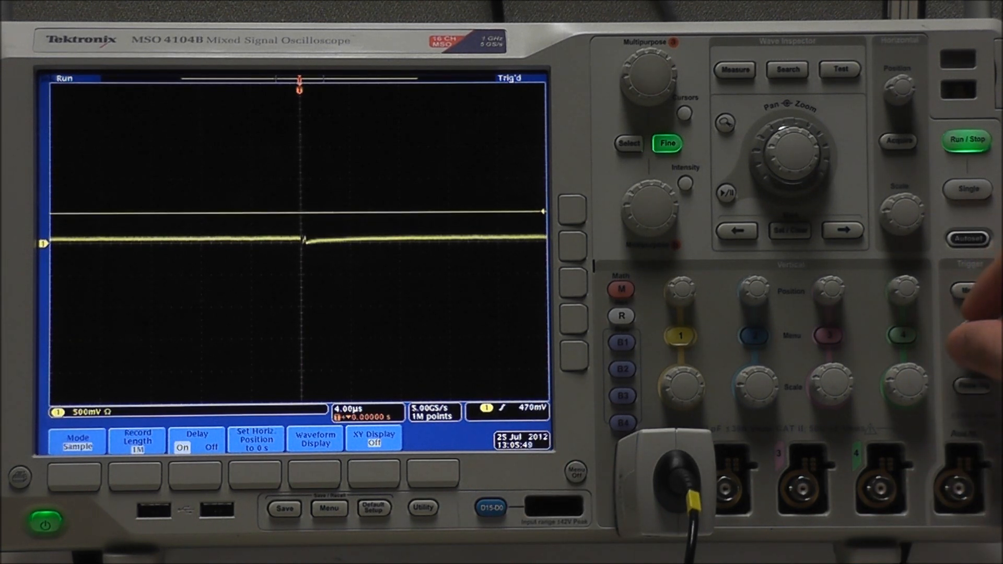
- Capture a single Ethernet burst on channel 1 and scale it to fill the display
click(967, 139)
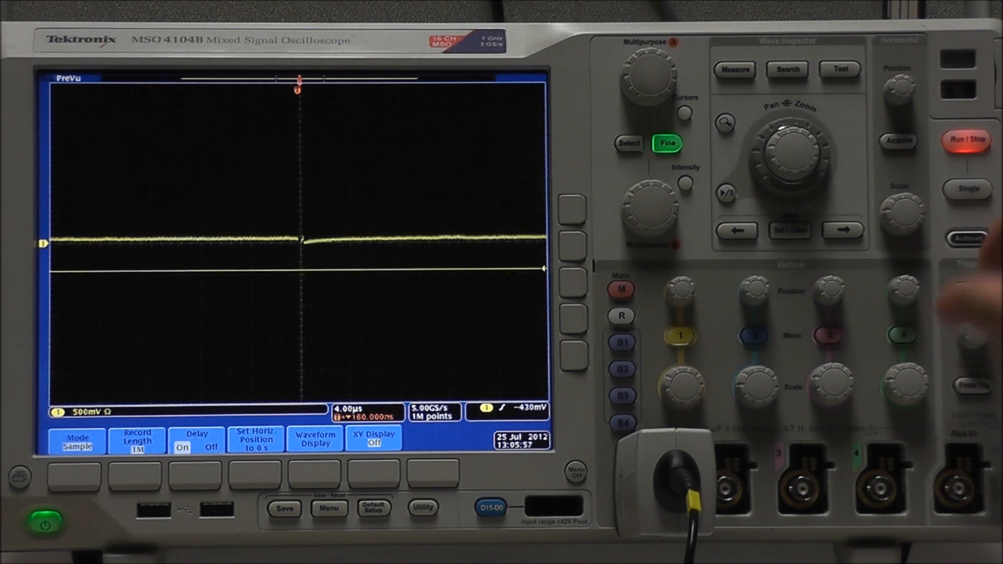
click(967, 138)
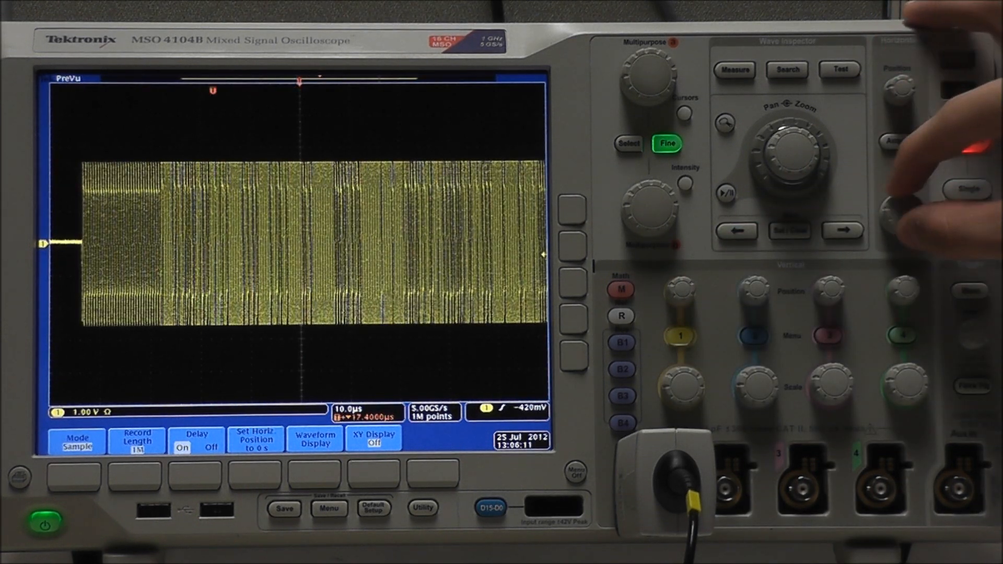
click(965, 142)
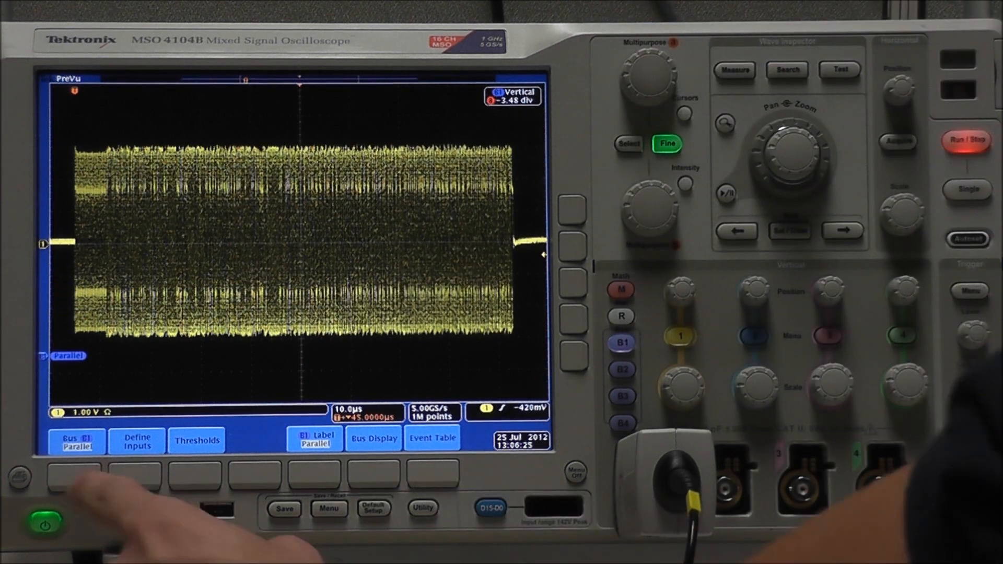
- Set bus B1 to Ethernet 10BASE-T on channel 1 and zoom to 20x for readable bytes
click(75, 440)
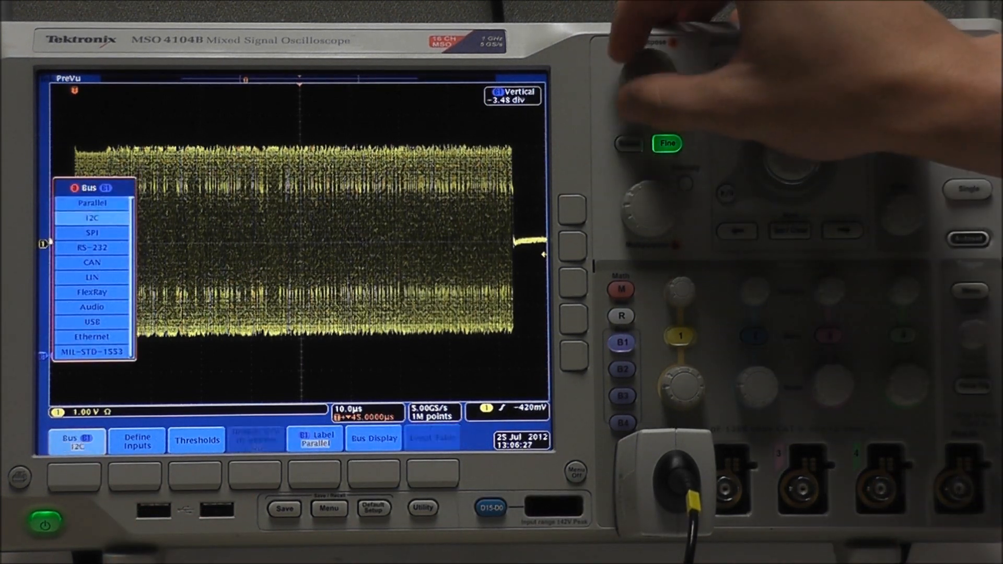
click(87, 335)
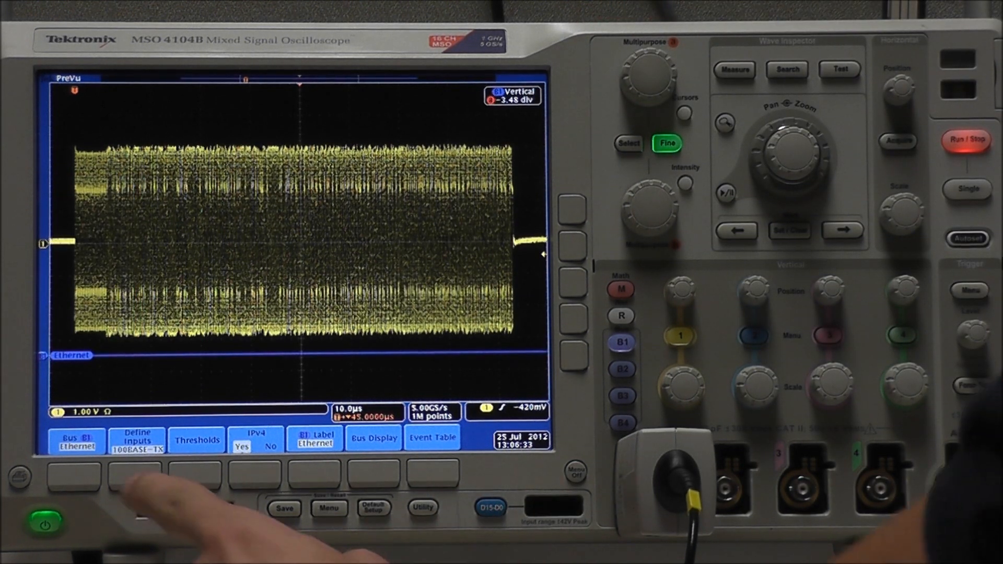
click(136, 438)
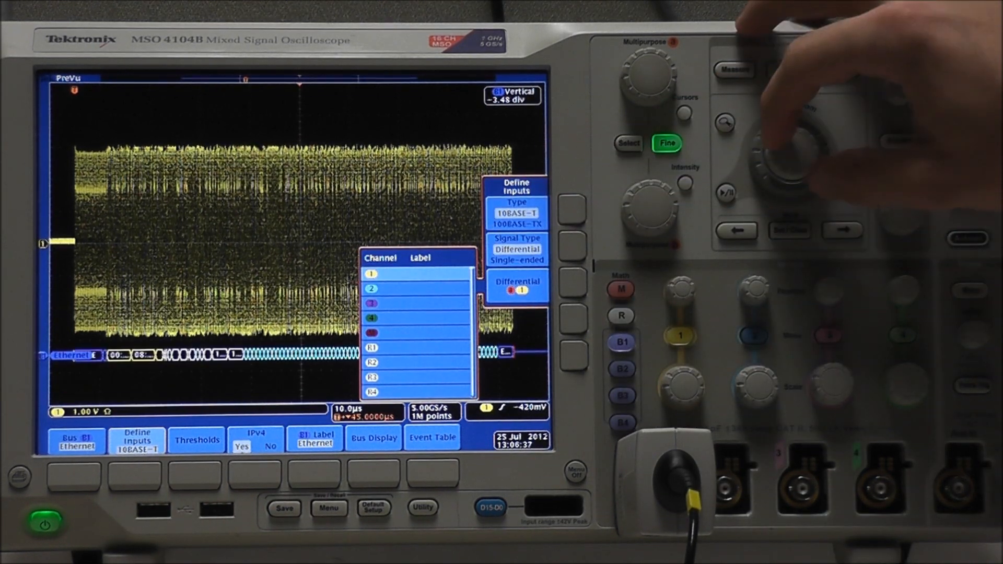
click(724, 122)
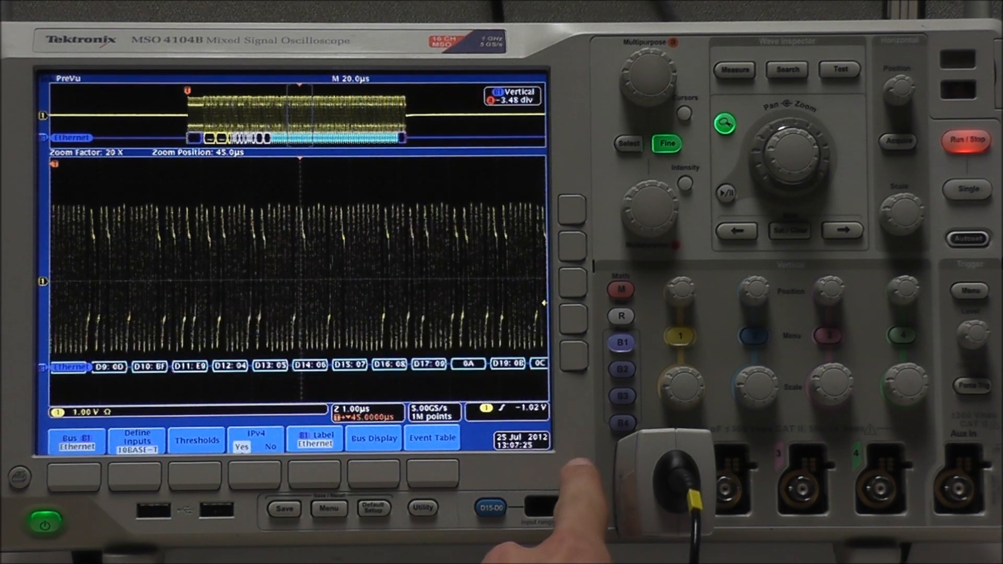
- Show B1 as bus and waveforms in hex, trigger on Ethernet SFD, zoomed 200x on the preamble
click(373, 438)
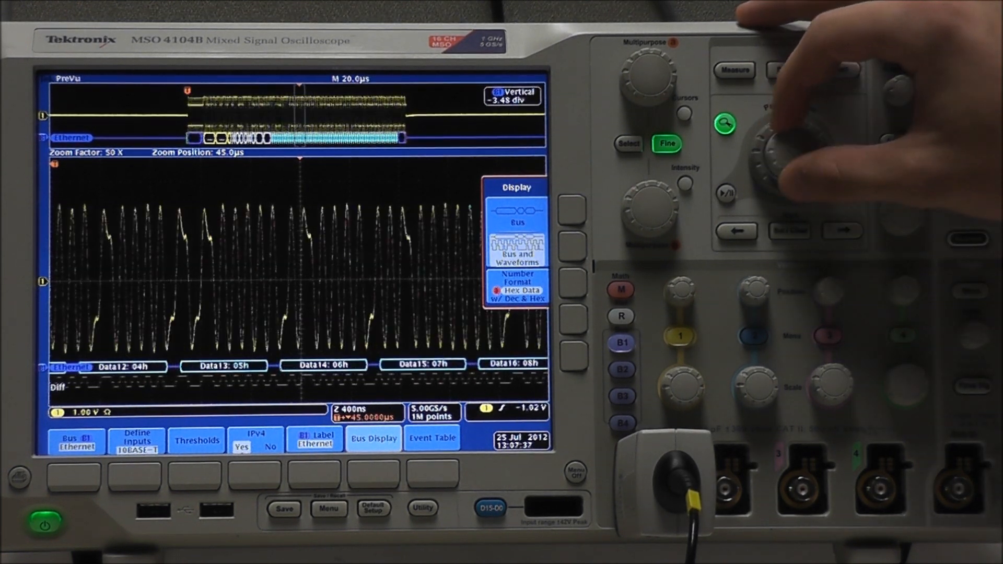
click(431, 438)
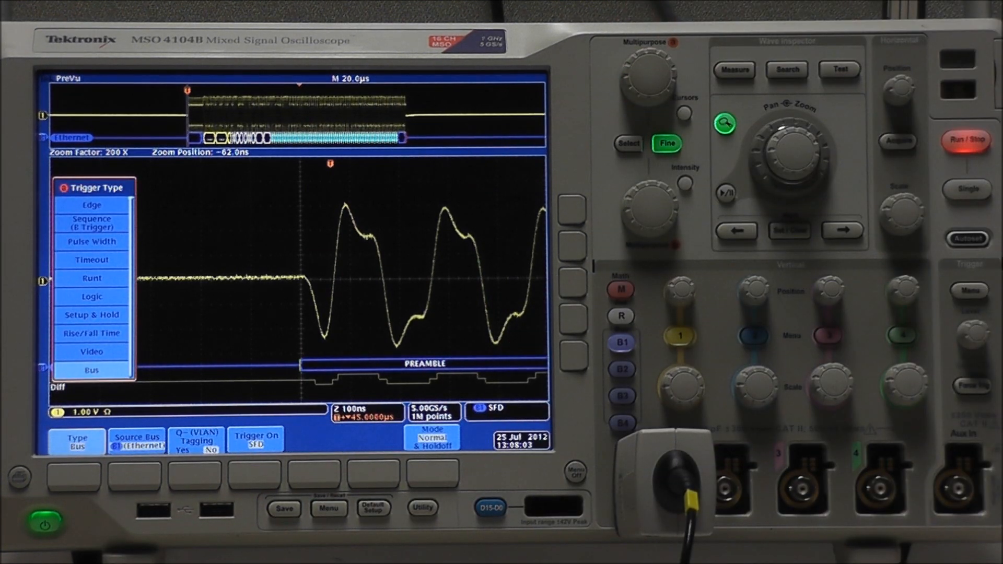
- List the Ethernet trigger-on conditions (SFD, MAC Addresses, IP Header, TCP Header)
click(255, 440)
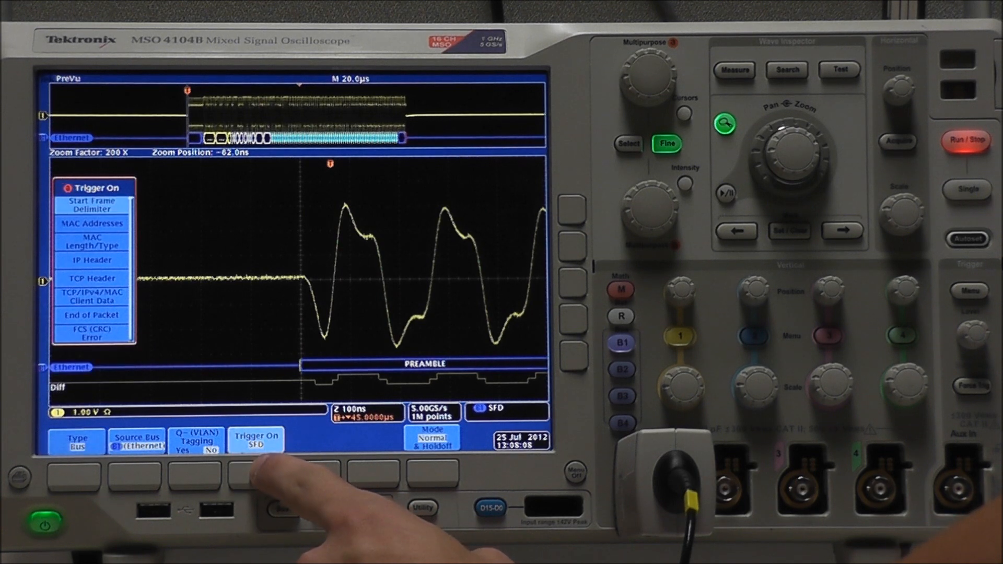